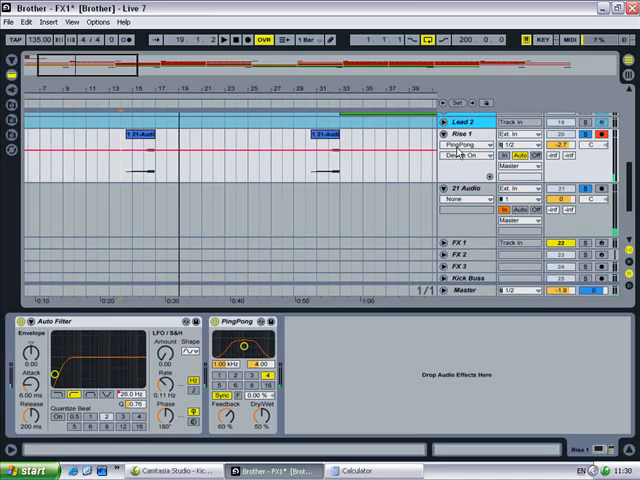
Step: Set the Bass 1 track's automation device to Auto Filter and list its parameters
{"action": "left_click", "coordinate": [472, 156]}
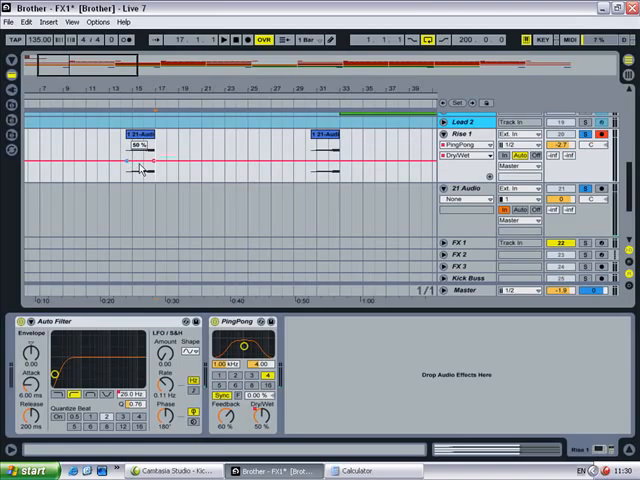
{"action": "left_click_drag", "start_coordinate": [136, 176], "coordinate": [130, 188]}
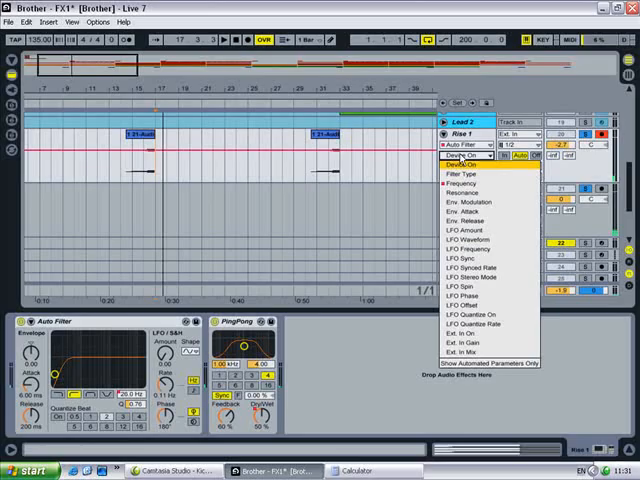
{"action": "left_click", "coordinate": [480, 184]}
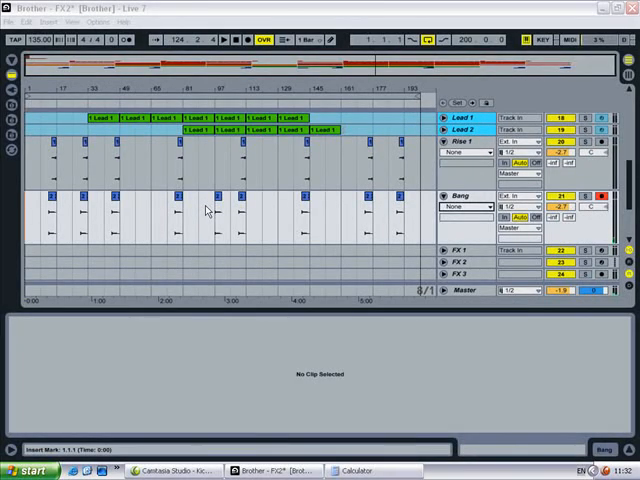
{"action": "mouse_move", "coordinate": [62, 132]}
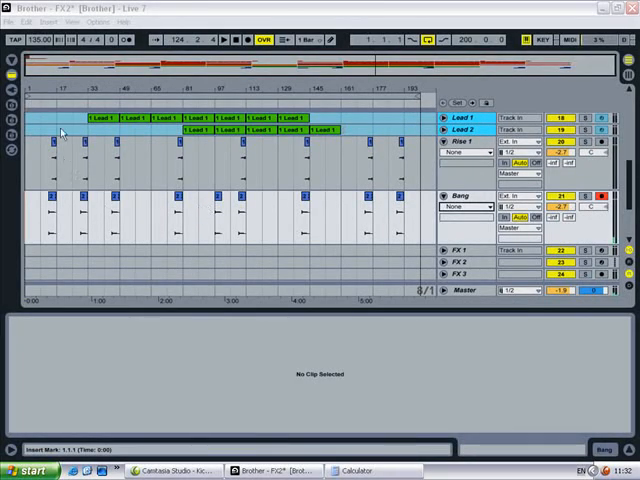